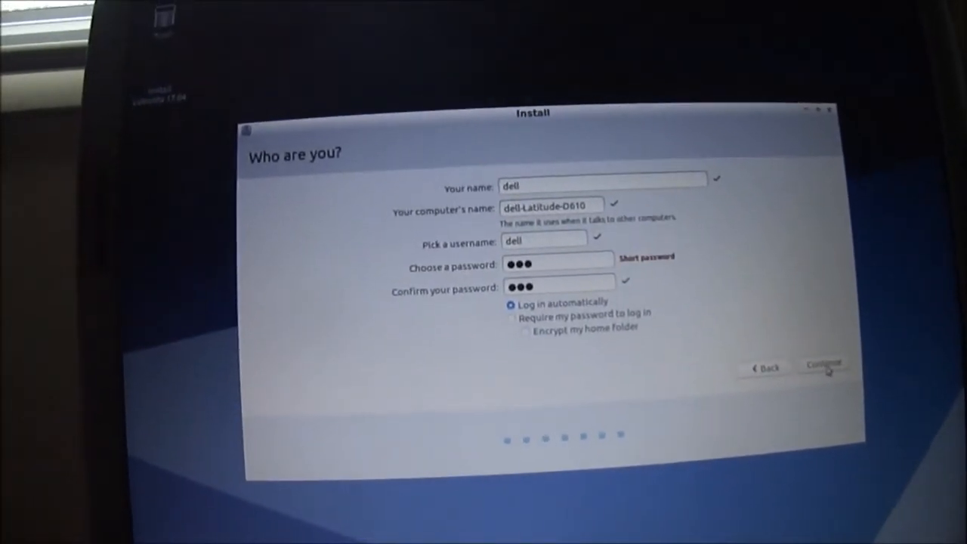
Continue past the 'Who are you?' page with the dell account on dell-Latitude-D610 set to log in automatically
{"action": "left_click", "coordinate": [822, 367]}
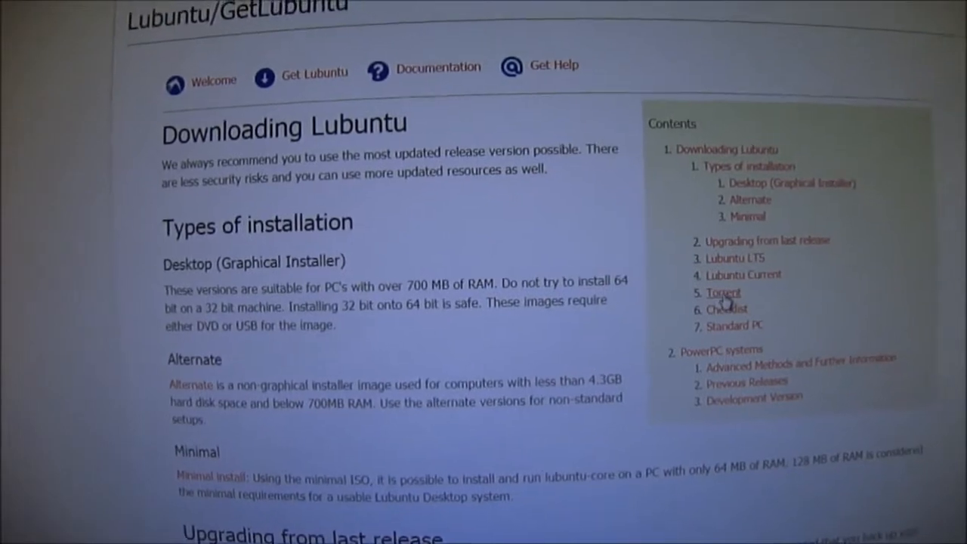
Scroll the Lubuntu/GetLubuntu wiki page past Types of installation down to the Torrent and Checklist sections
{"action": "scroll", "scroll_direction": "down", "scroll_amount": 3}
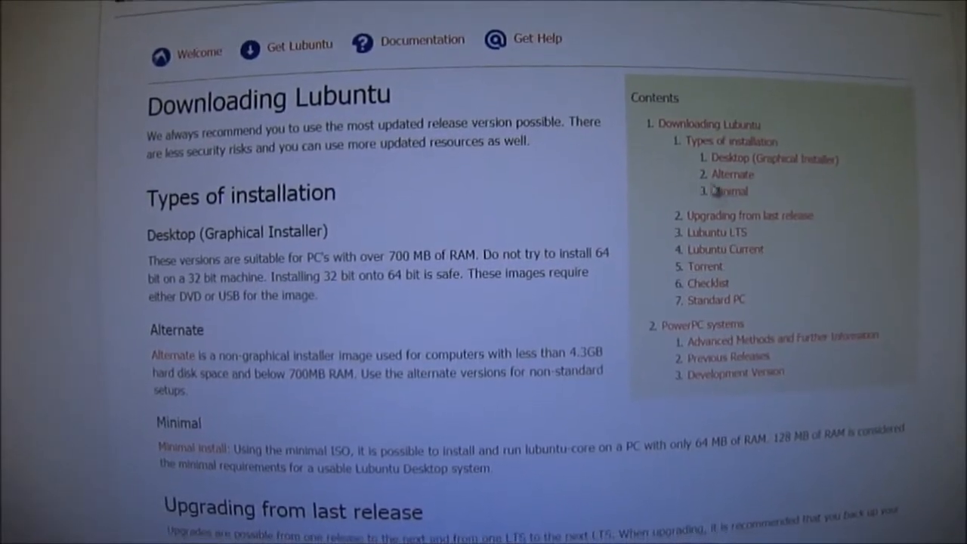
{"action": "scroll", "scroll_direction": "down", "scroll_amount": 3}
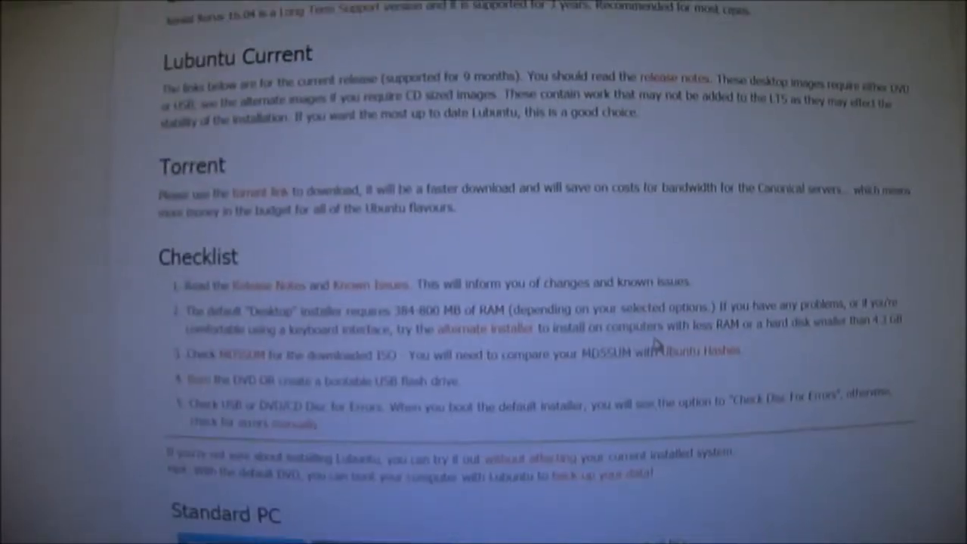
{"action": "scroll", "scroll_direction": "down", "scroll_amount": 3}
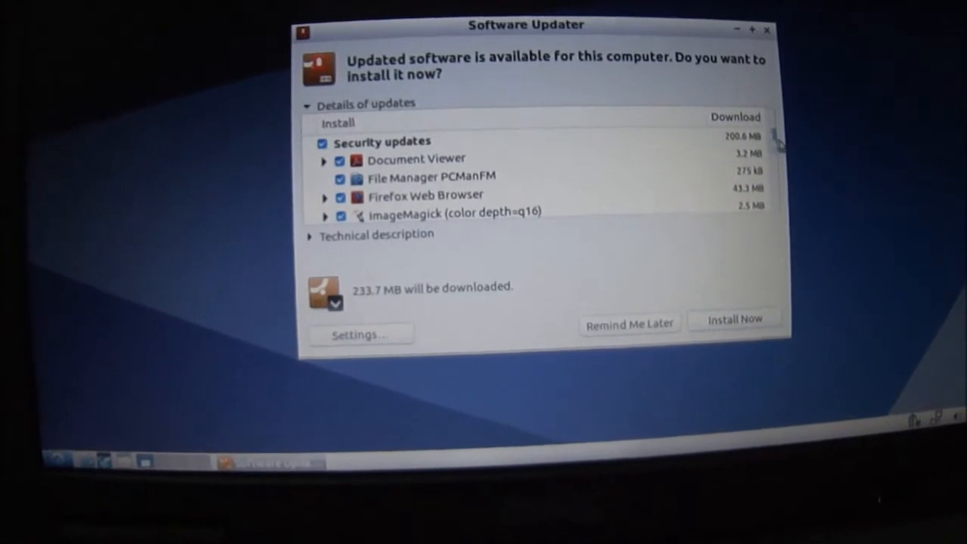
Scroll through the Security updates list under Details of updates in Software Updater
{"action": "scroll", "scroll_direction": "down", "scroll_amount": 3}
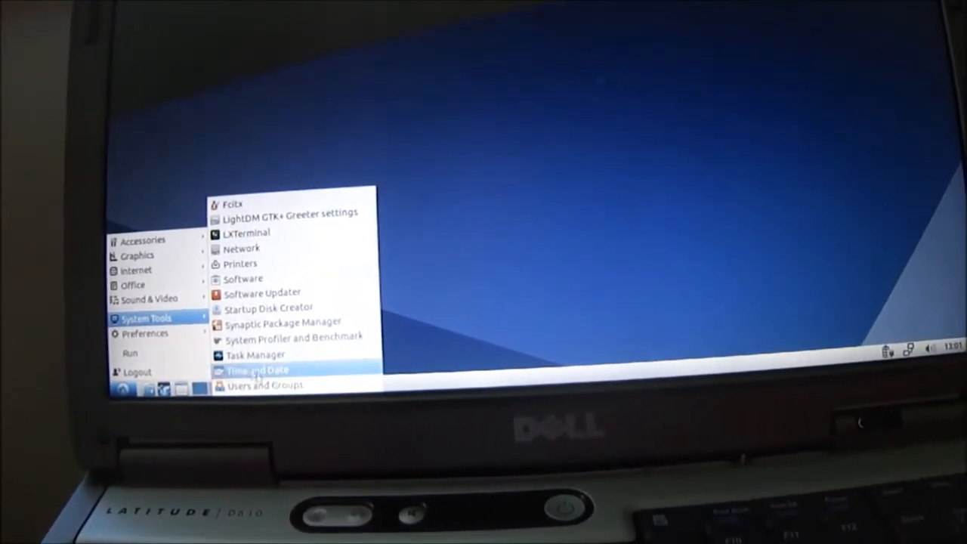
Browse the main menu's Accessories and System Tools categories and launch LXTerminal
{"action": "left_click", "coordinate": [146, 334]}
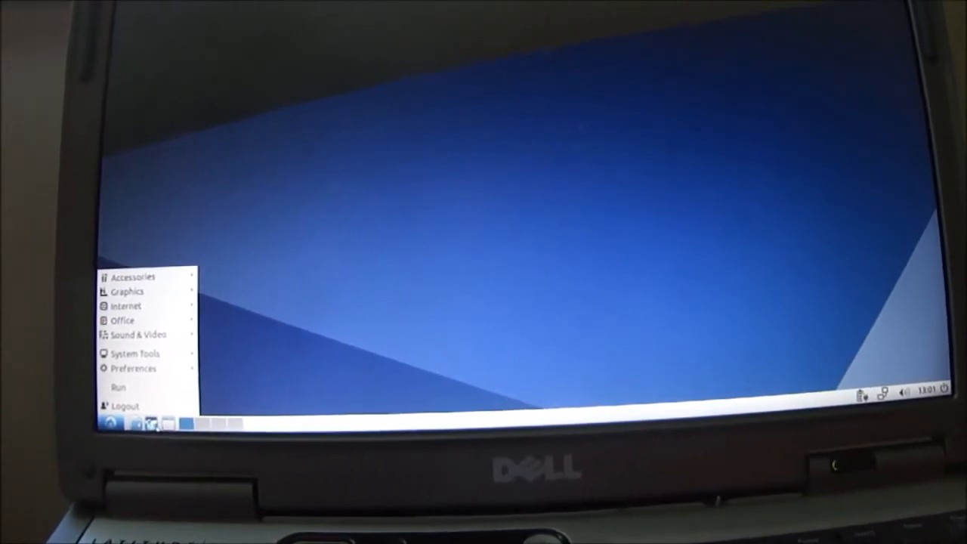
{"action": "left_click", "coordinate": [109, 422]}
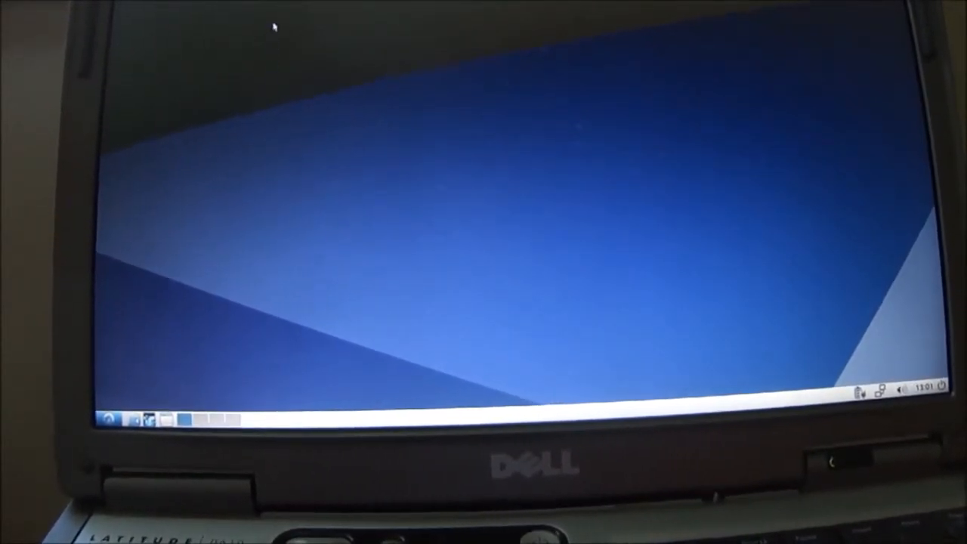
{"action": "left_click", "coordinate": [109, 418]}
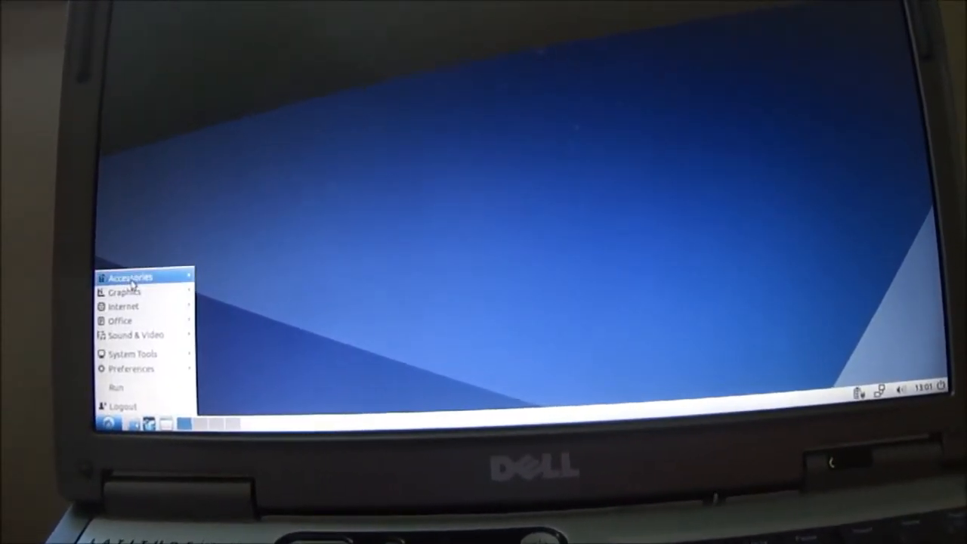
{"action": "mouse_move", "coordinate": [133, 278]}
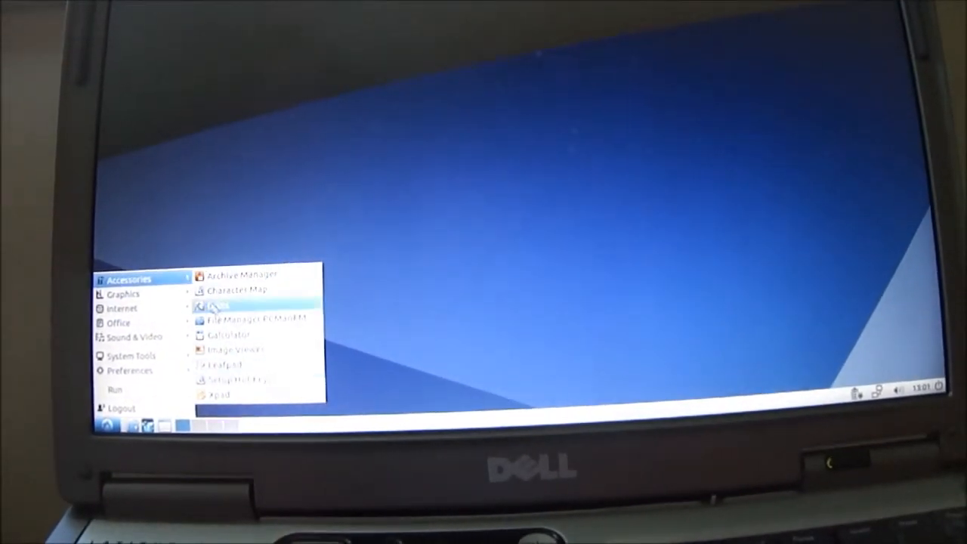
{"action": "mouse_move", "coordinate": [124, 316]}
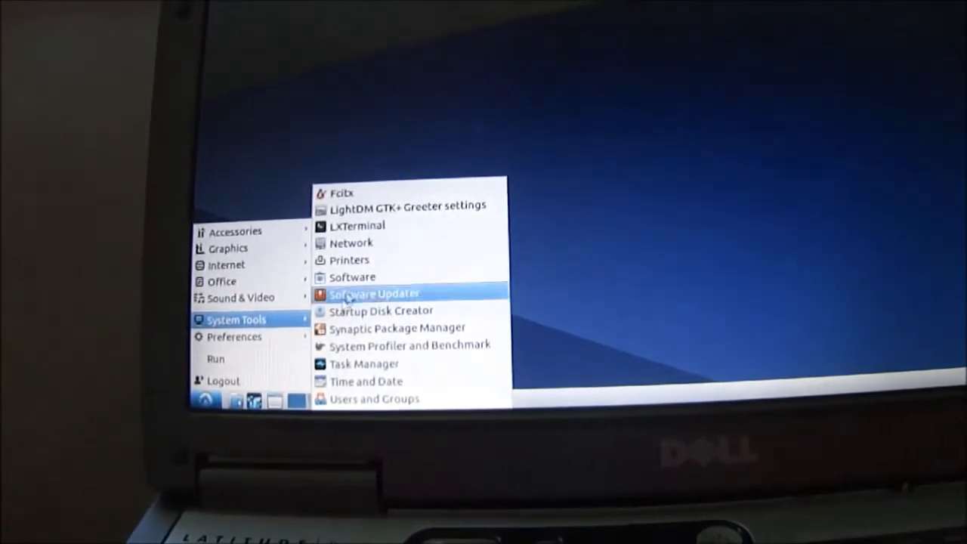
{"action": "left_click", "coordinate": [356, 225]}
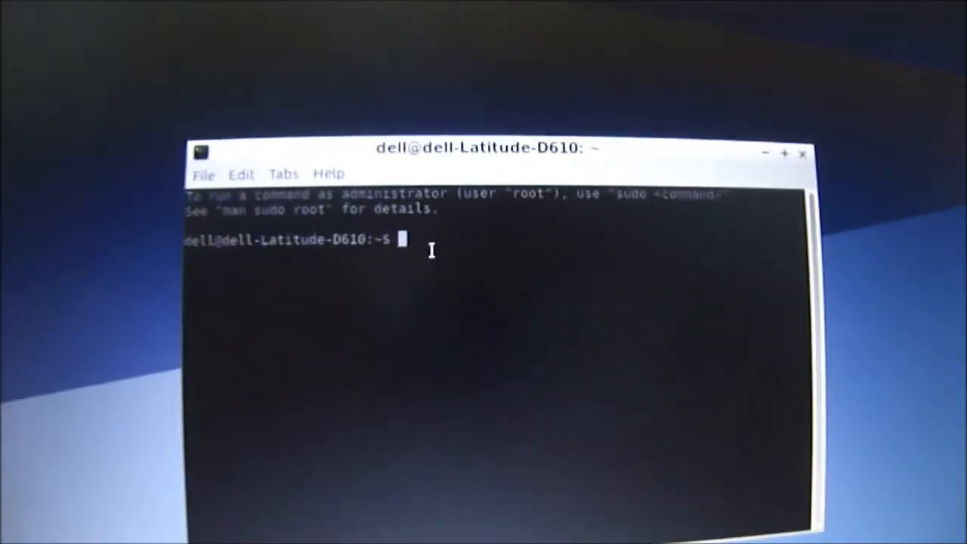
Run 'sudo apt install gufw' pasted from the command suggestion and confirm with y to install gufw and net-tools
{"action": "type", "text": "gufw"}
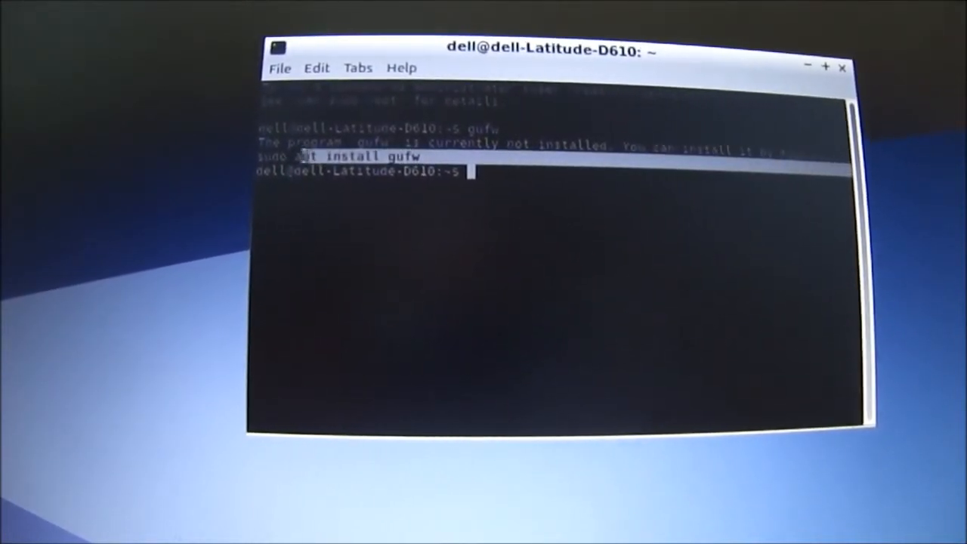
{"action": "right_click", "coordinate": [302, 159]}
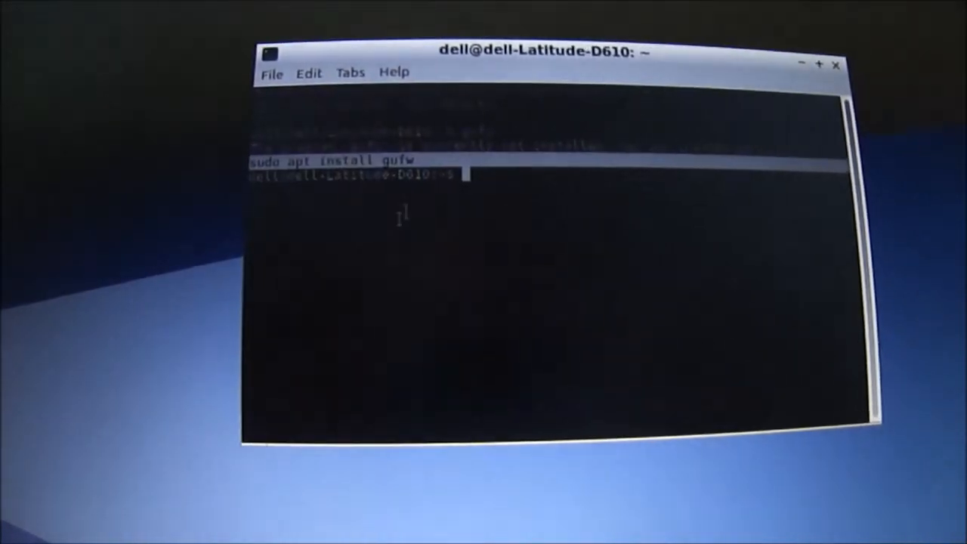
{"action": "right_click", "coordinate": [453, 166]}
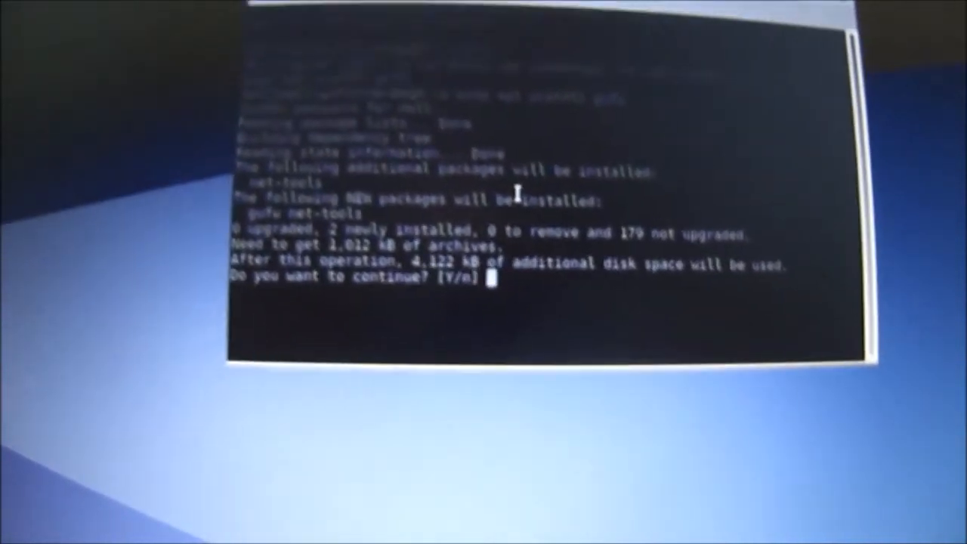
{"action": "type", "text": "y"}
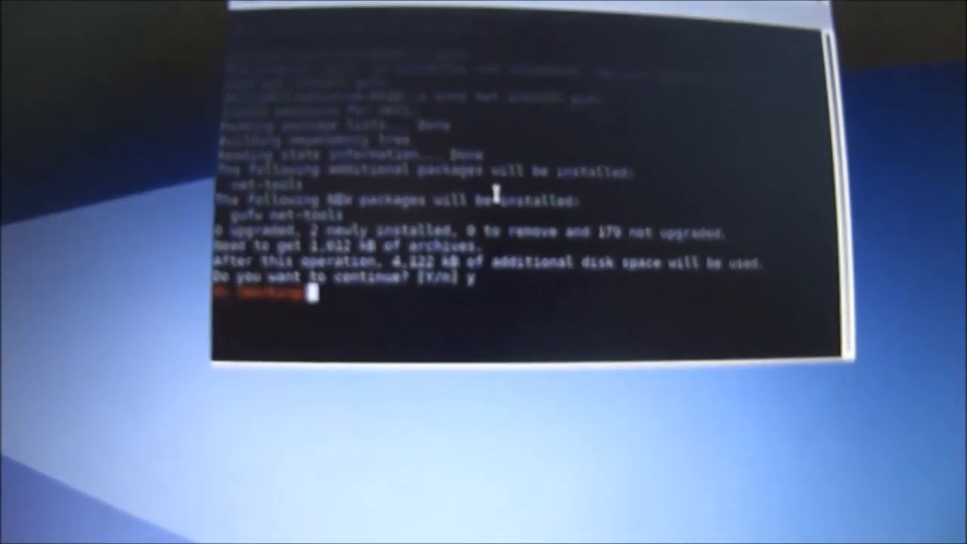
{"action": "key", "text": "Return"}
{"action": "type", "text": "gufw"}
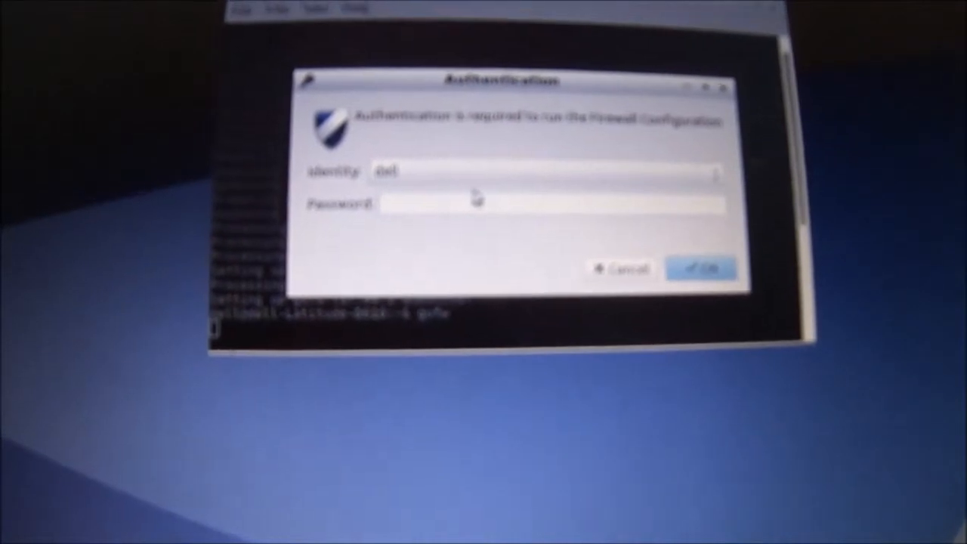
Authenticate with the administrator password and switch the firewall Status on with the Home profile
{"action": "left_click", "coordinate": [698, 269]}
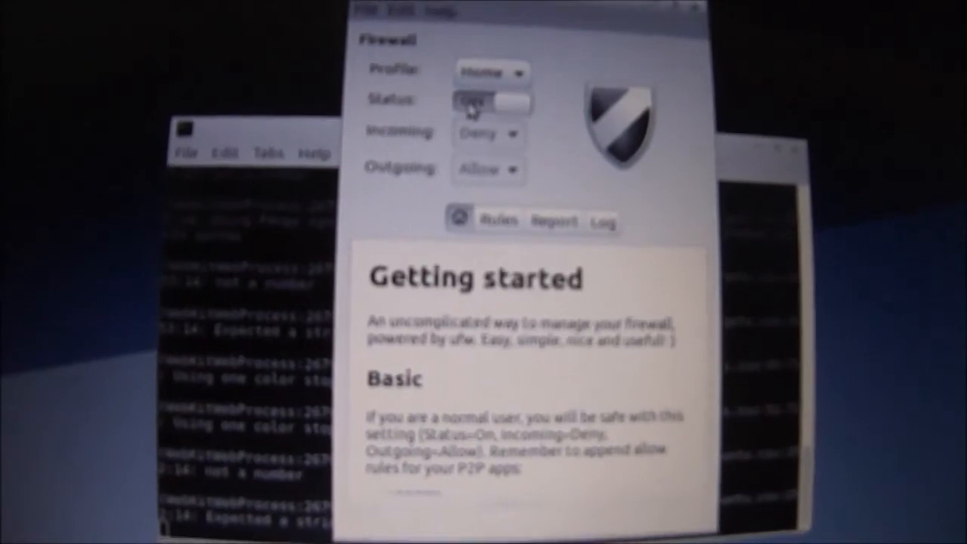
{"action": "left_click", "coordinate": [491, 100]}
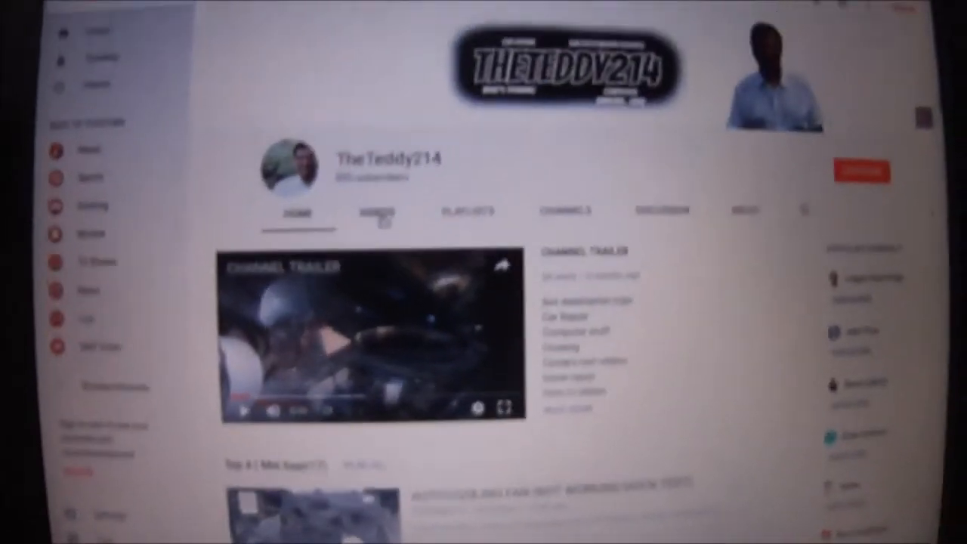
Scroll down through the video thumbnails on the TheTeddy214 channel's VIDEOS listing
{"action": "scroll", "scroll_direction": "down", "scroll_amount": 3}
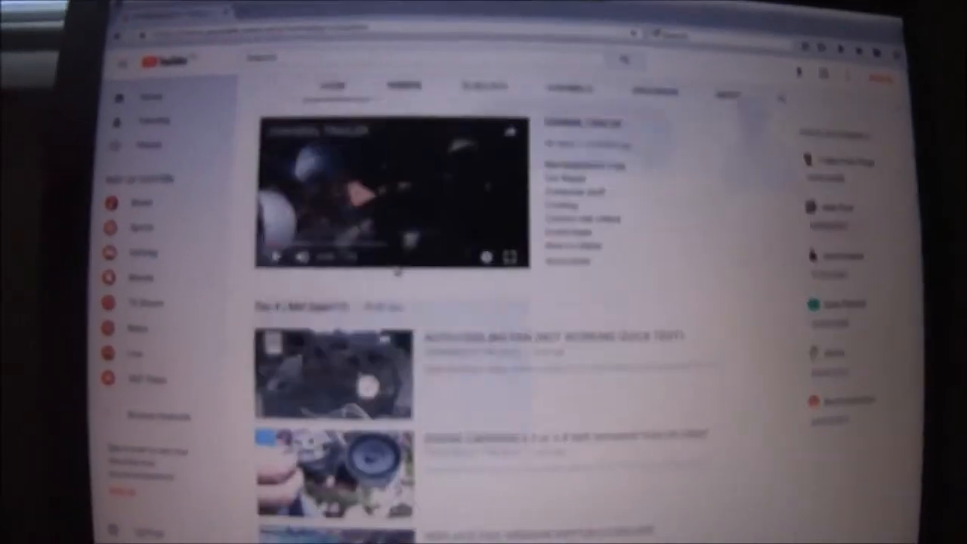
{"action": "scroll", "scroll_direction": "down", "scroll_amount": 3}
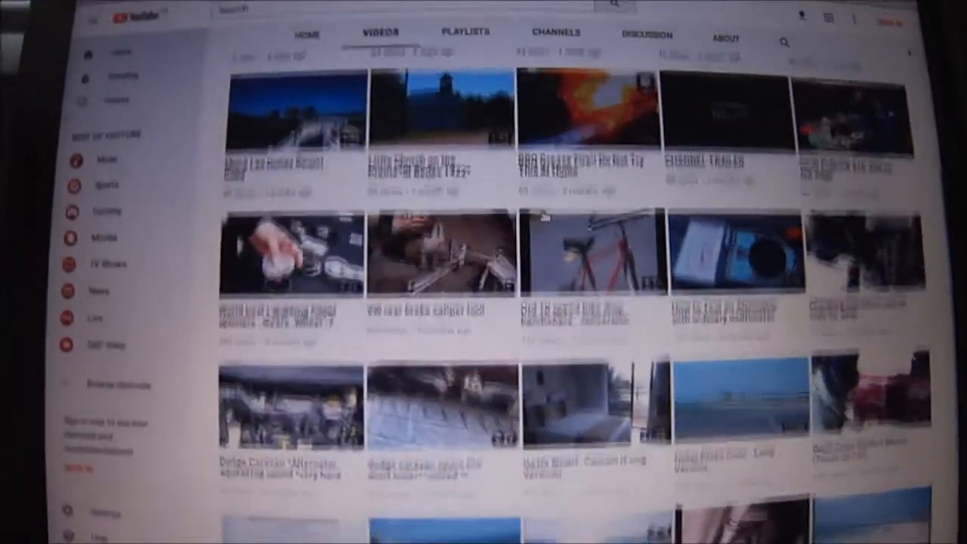
{"action": "scroll", "scroll_direction": "down", "scroll_amount": 3}
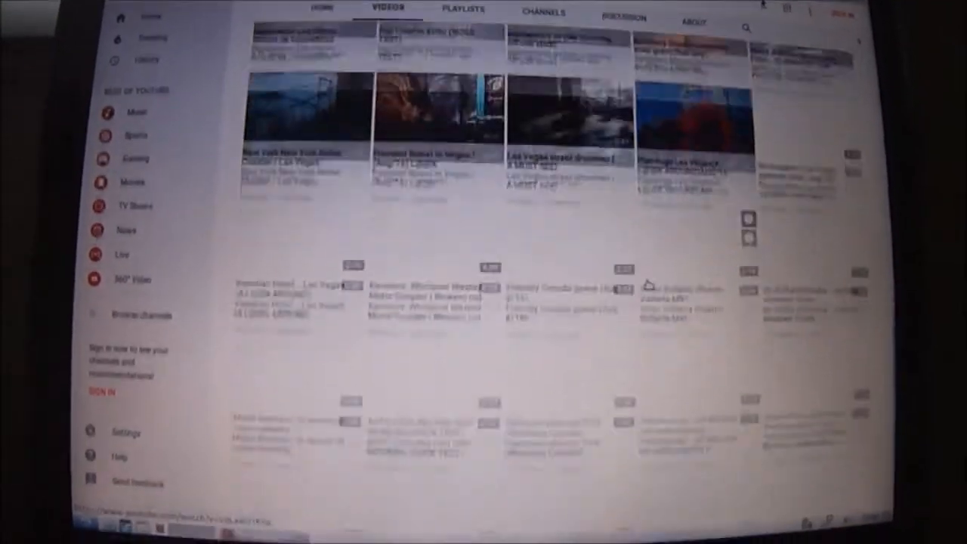
{"action": "scroll", "scroll_direction": "down", "scroll_amount": 3}
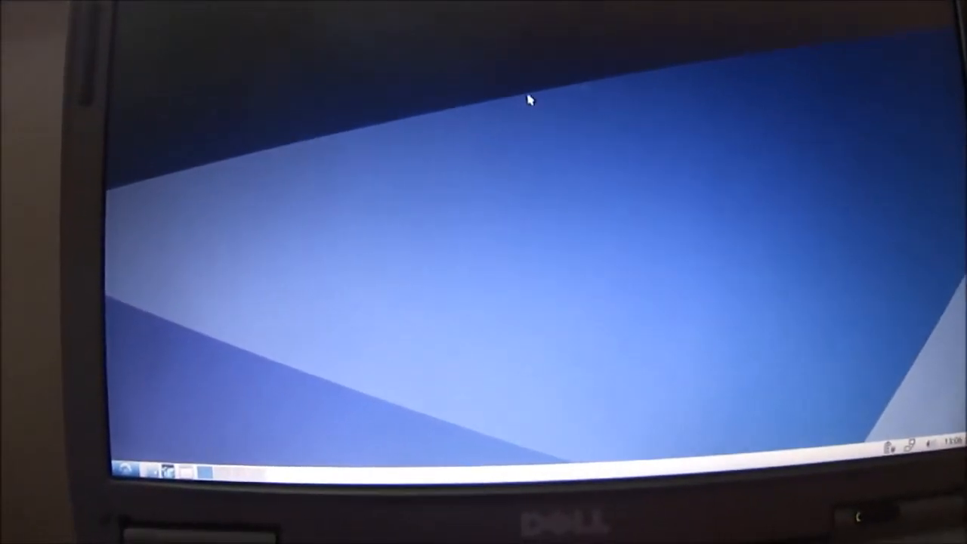
From Desktop Preferences, pick /usr/share/lubuntu/wallpapers/lubuntu-default-wallpaper.png as the background image
{"action": "right_click", "coordinate": [562, 113]}
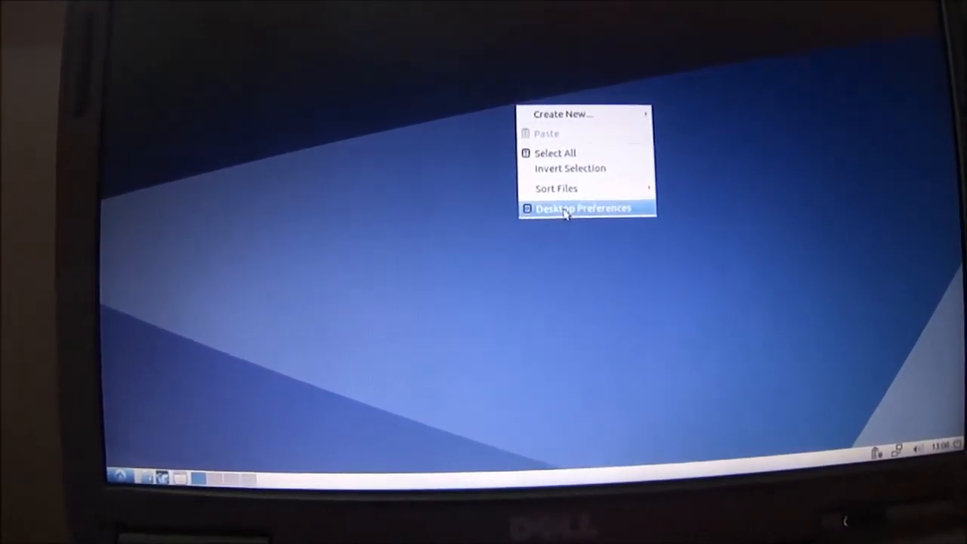
{"action": "left_click", "coordinate": [582, 209]}
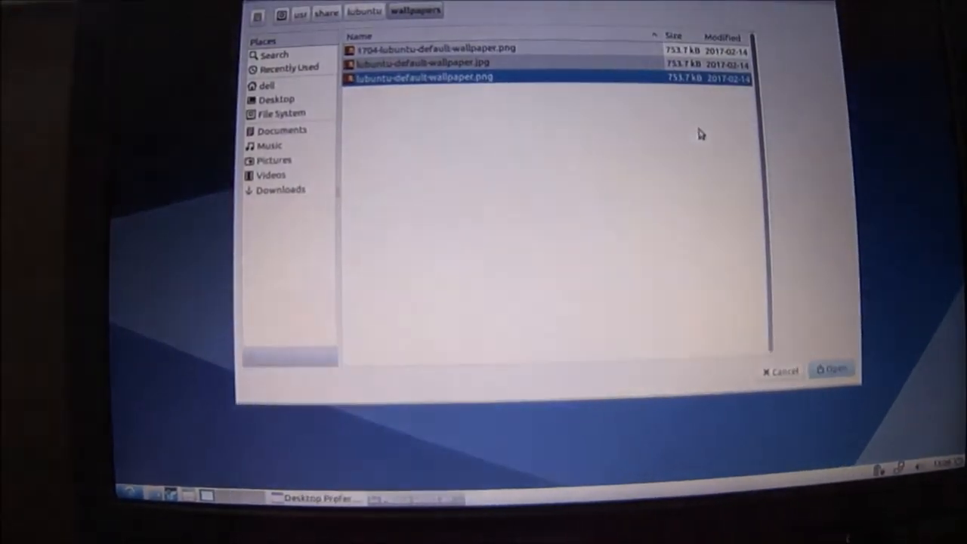
{"action": "right_click", "coordinate": [468, 72]}
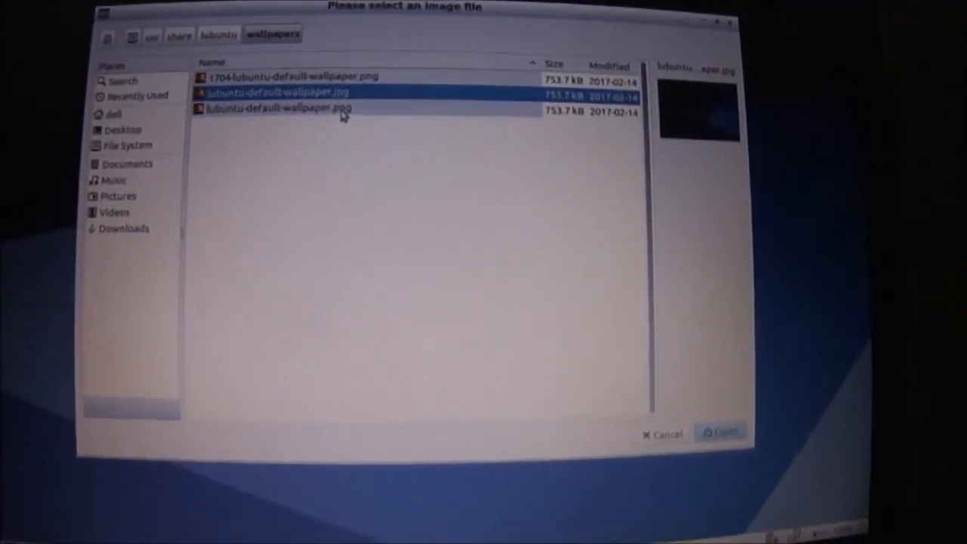
{"action": "left_click", "coordinate": [719, 432]}
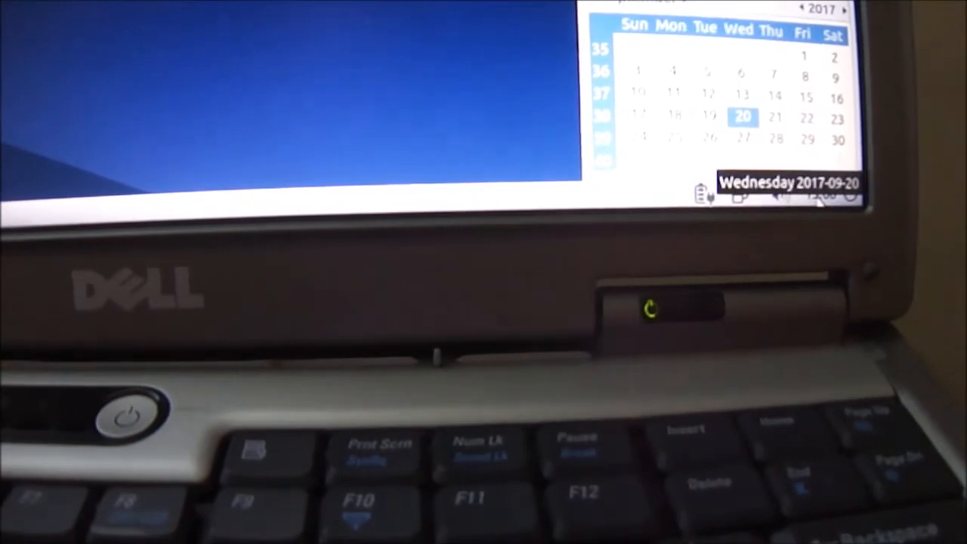
Set the panel Digital Clock's Clock Format to %r for 12-hour AM/PM time
{"action": "right_click", "coordinate": [794, 184]}
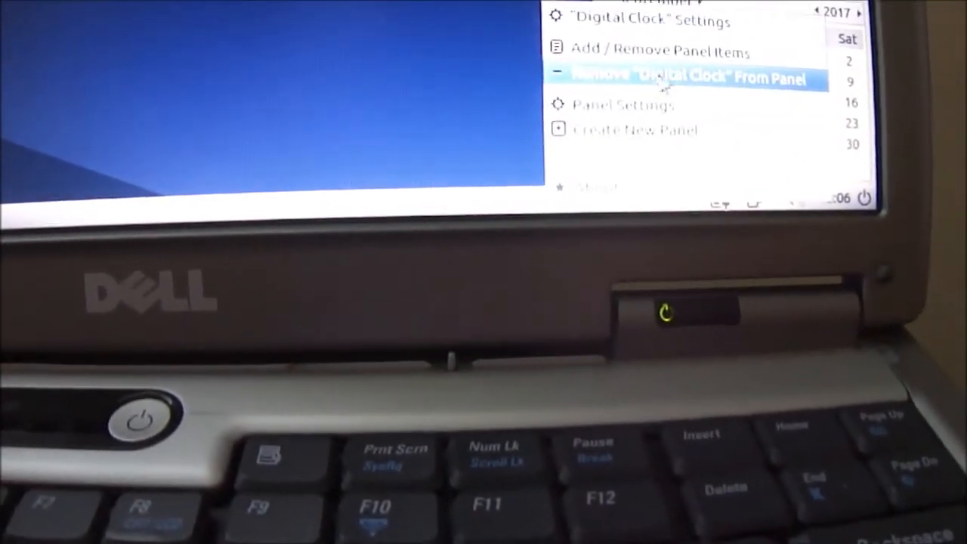
{"action": "left_click", "coordinate": [644, 21]}
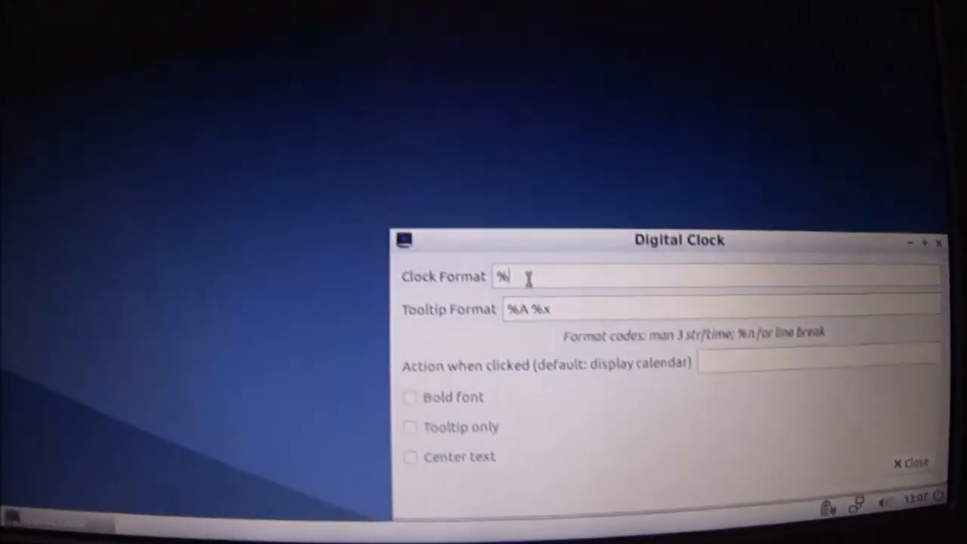
{"action": "type", "text": "%r"}
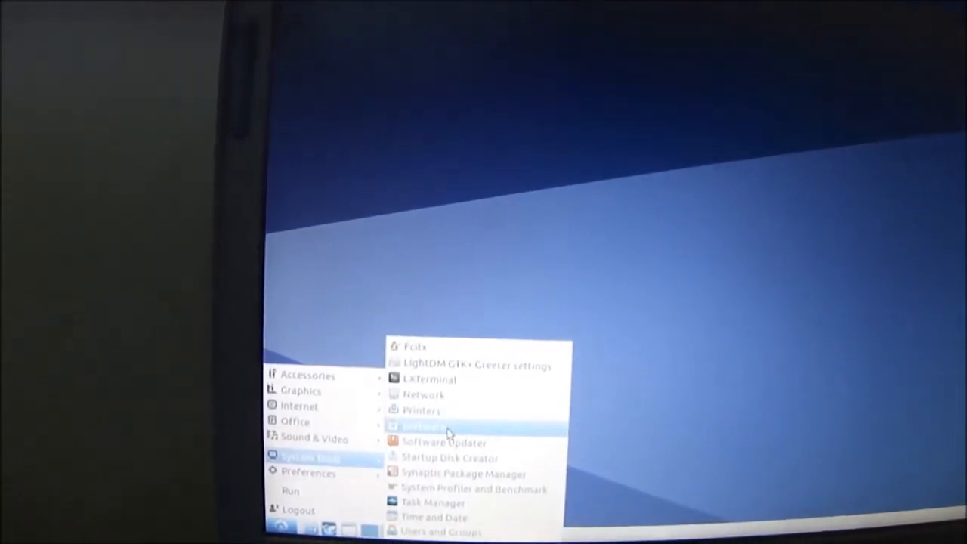
Install Chromium Web Browser from GNOME Software's Communication & News > Web Browsers category
{"action": "left_click", "coordinate": [423, 426]}
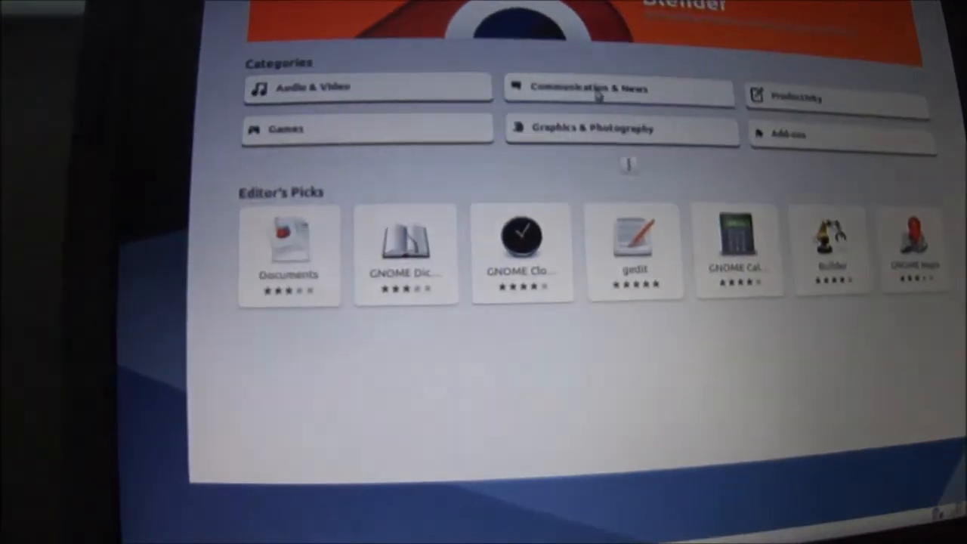
{"action": "left_click", "coordinate": [618, 86]}
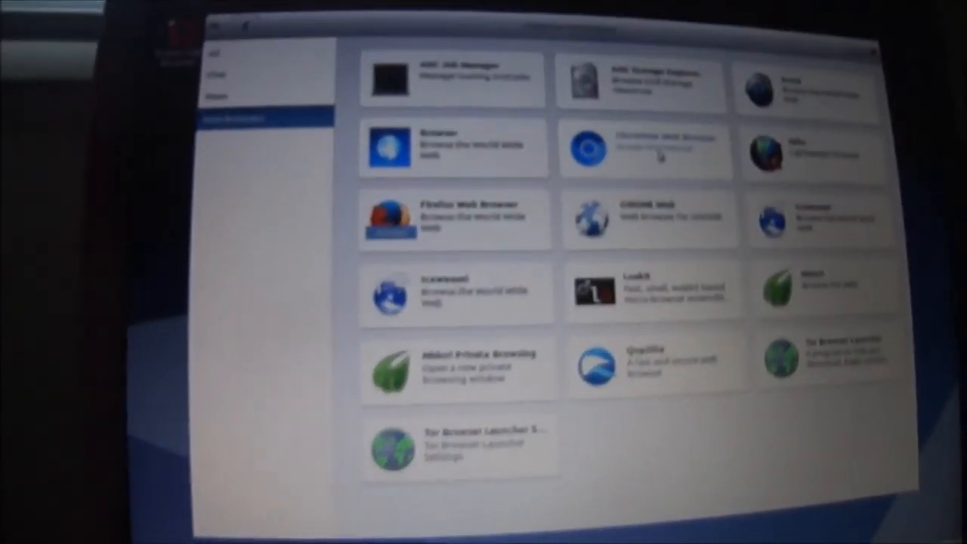
{"action": "left_click", "coordinate": [646, 150]}
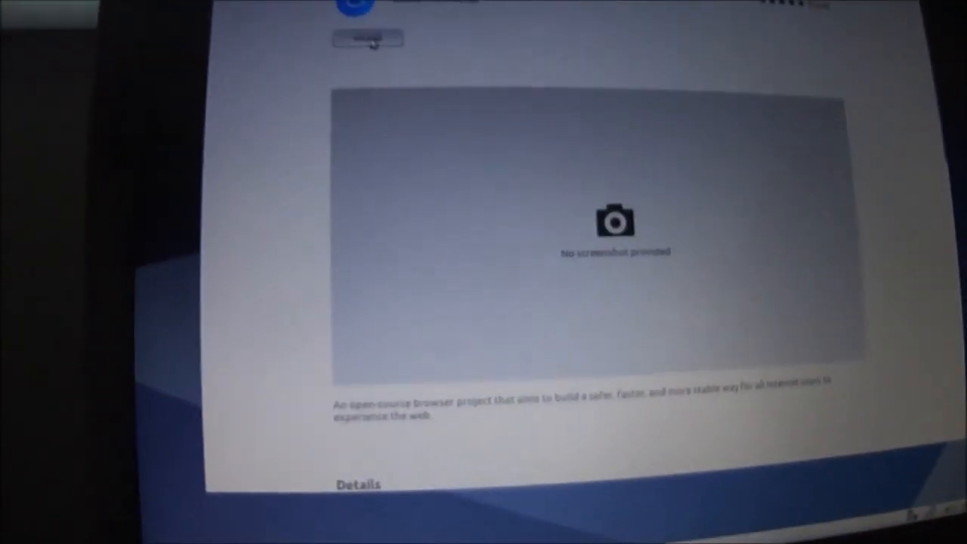
{"action": "left_click", "coordinate": [368, 38]}
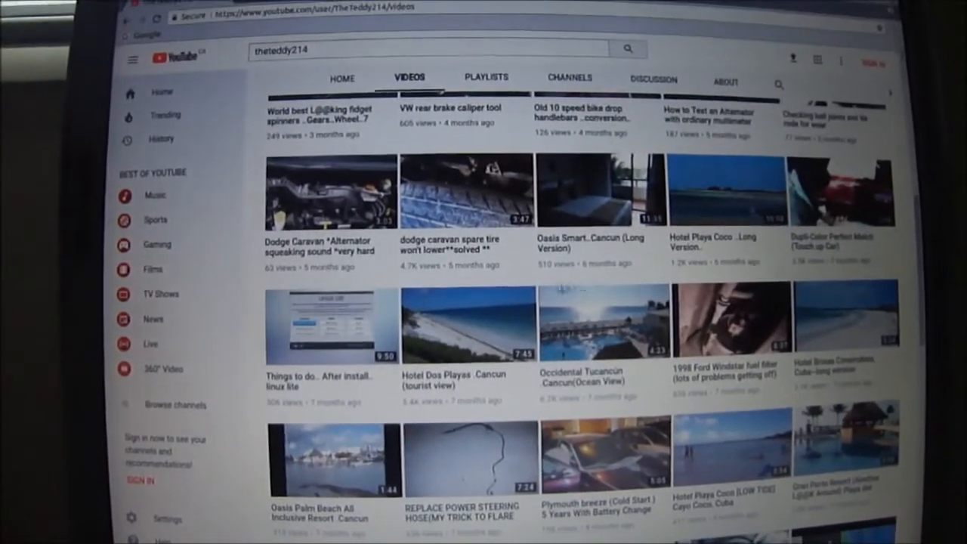
Scroll down the YouTube channel's Videos list in Chromium
{"action": "scroll", "scroll_direction": "down", "scroll_amount": 3}
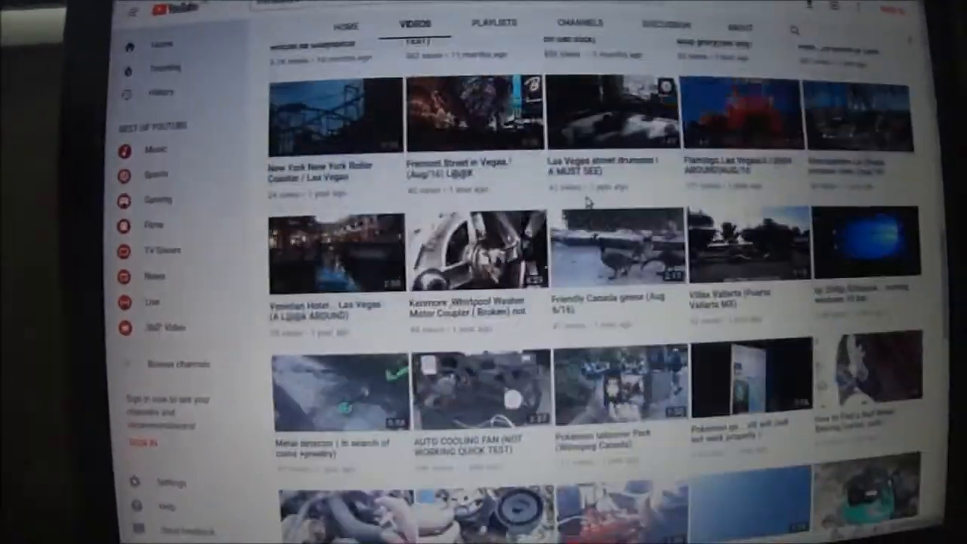
{"action": "scroll", "scroll_direction": "down", "scroll_amount": 3}
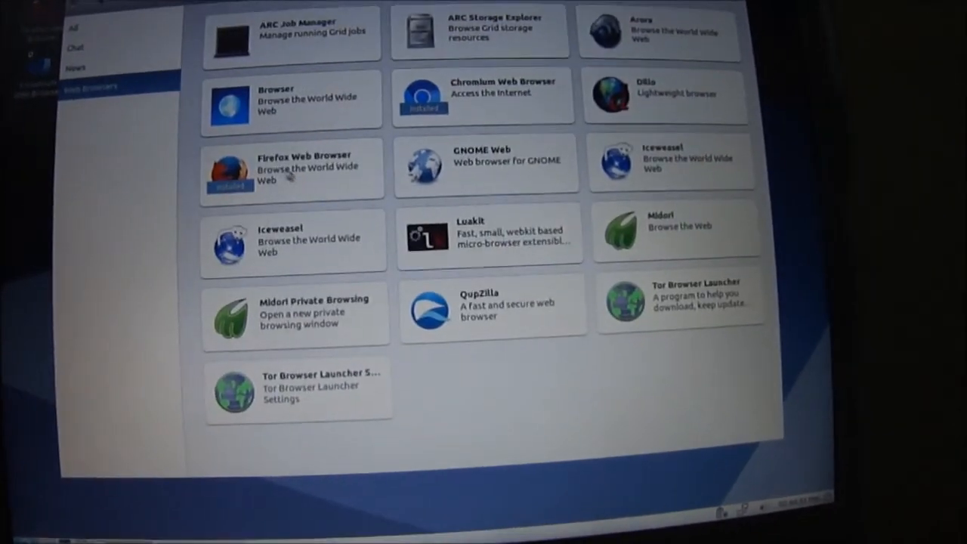
Remove Firefox Web Browser from its details page and confirm the removal
{"action": "left_click", "coordinate": [290, 168]}
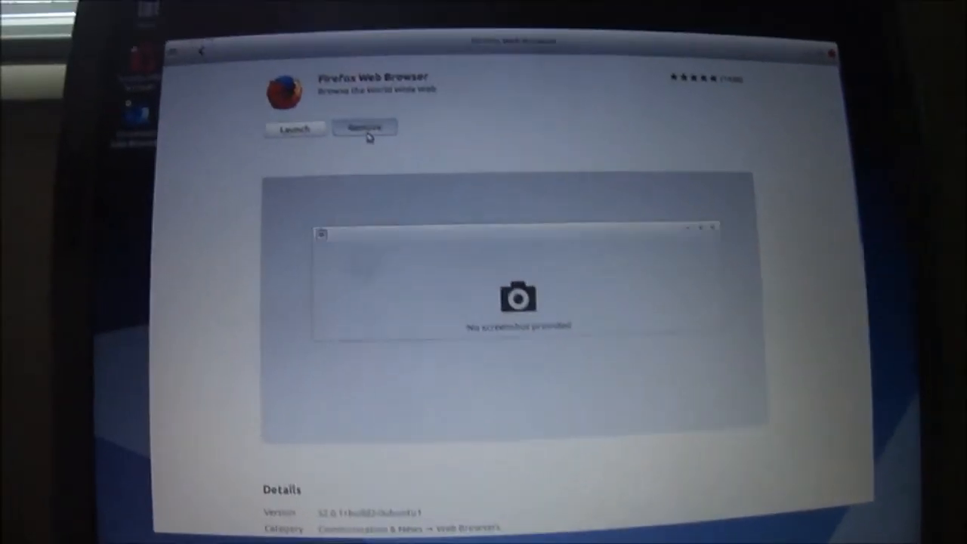
{"action": "left_click", "coordinate": [363, 127]}
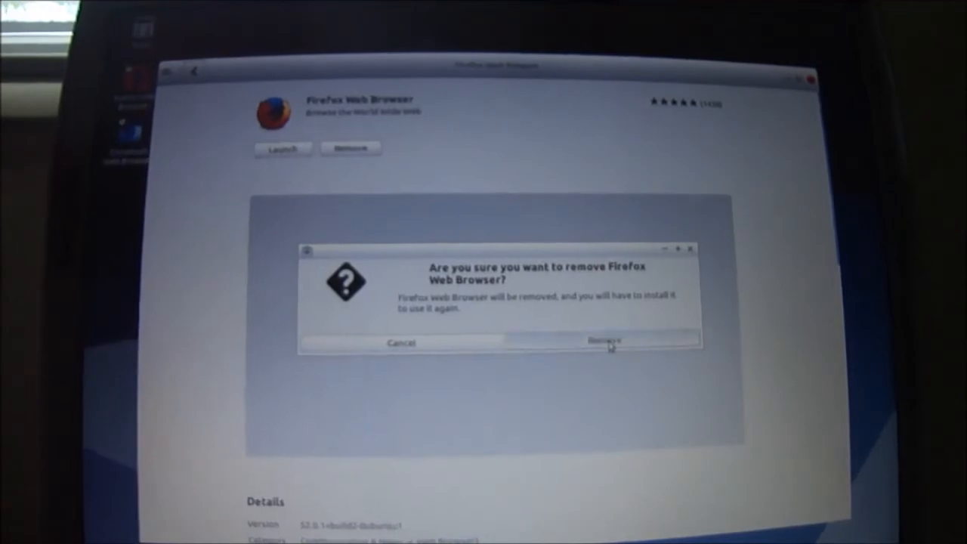
{"action": "left_click", "coordinate": [603, 341]}
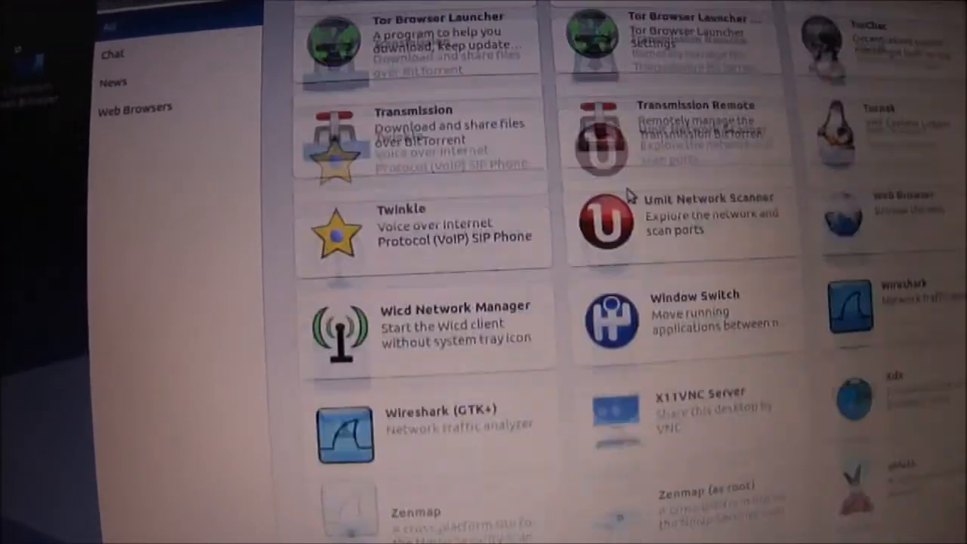
Return to the catalogue overview and browse the Graphics & Photography category
{"action": "scroll", "scroll_direction": "down", "scroll_amount": 3}
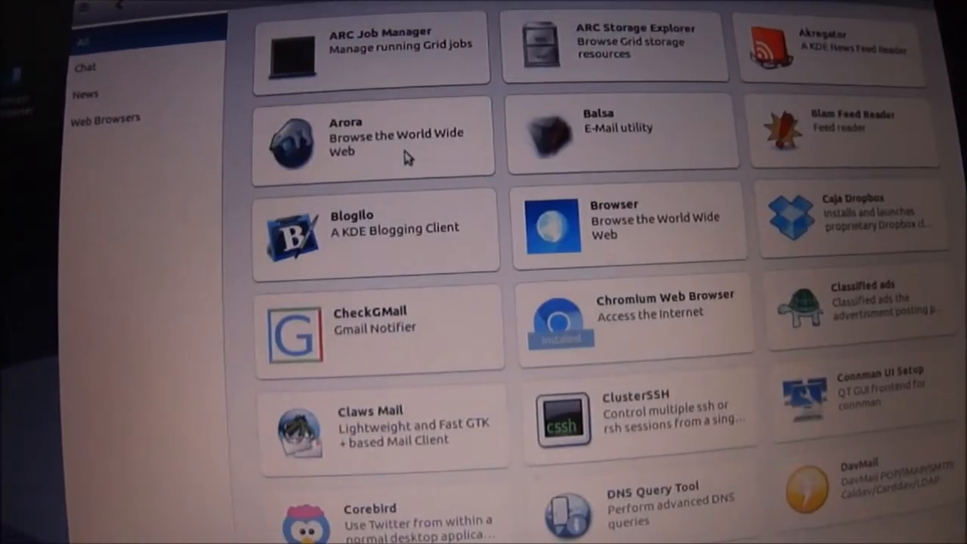
{"action": "scroll", "scroll_direction": "down", "scroll_amount": 3}
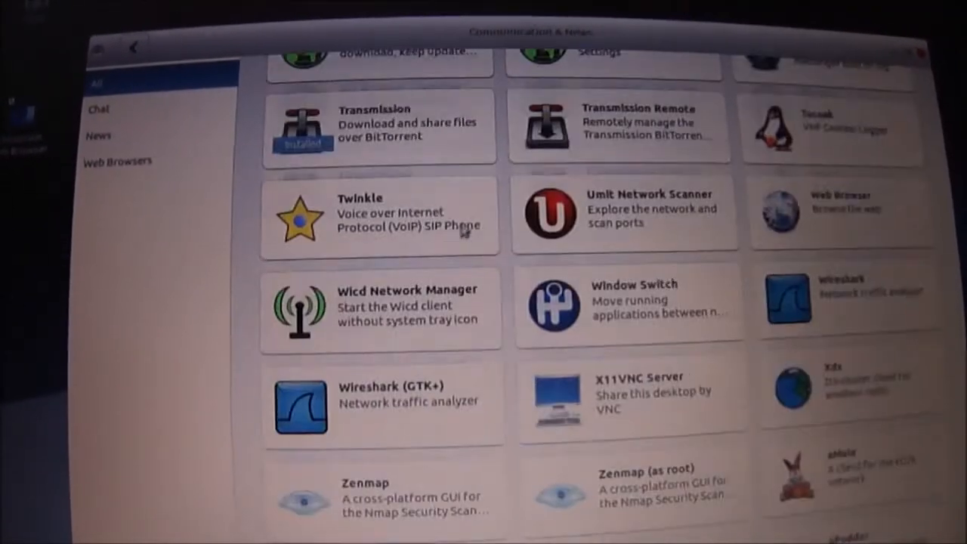
{"action": "left_click", "coordinate": [133, 46]}
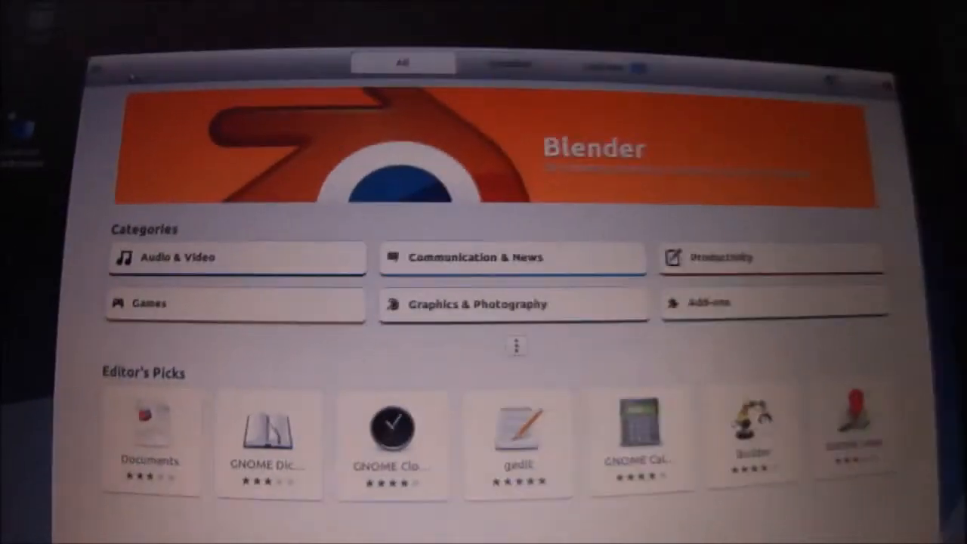
{"action": "left_click", "coordinate": [514, 304]}
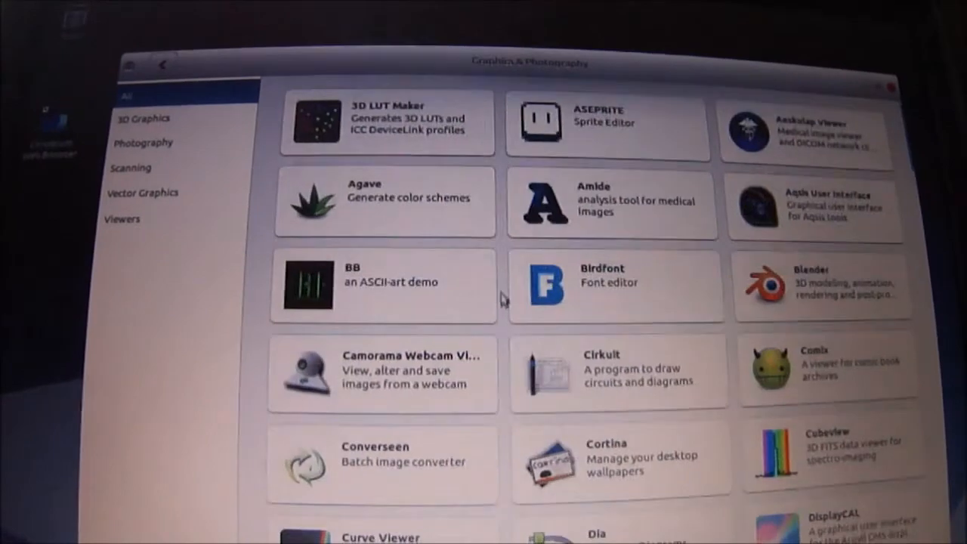
{"action": "scroll", "scroll_direction": "down", "scroll_amount": 3}
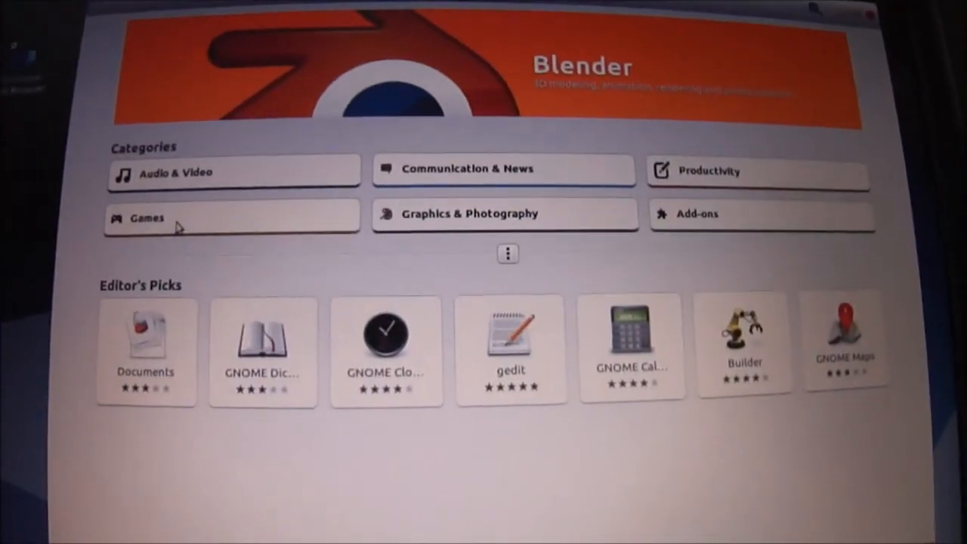
Browse the Games category, filtering to Adventure then Board games
{"action": "left_click", "coordinate": [149, 217]}
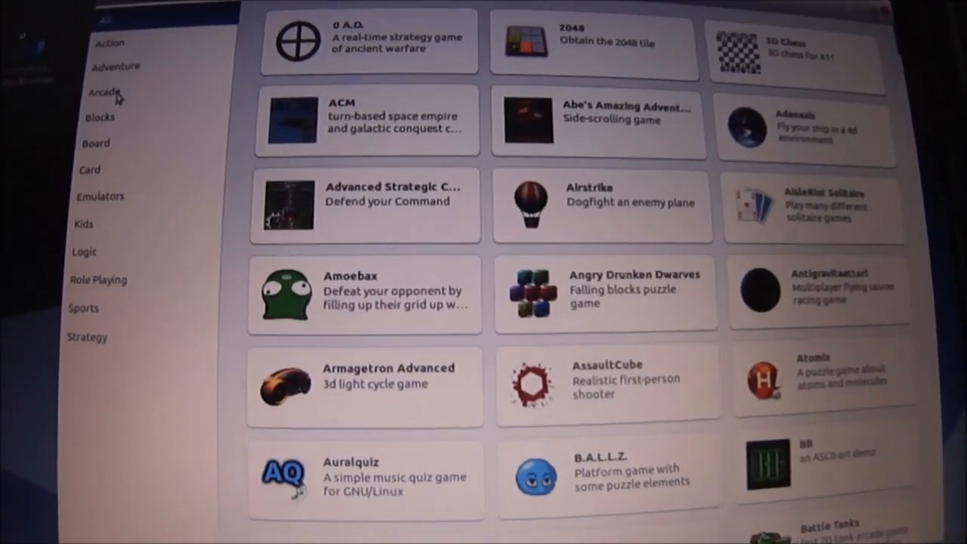
{"action": "left_click", "coordinate": [116, 66]}
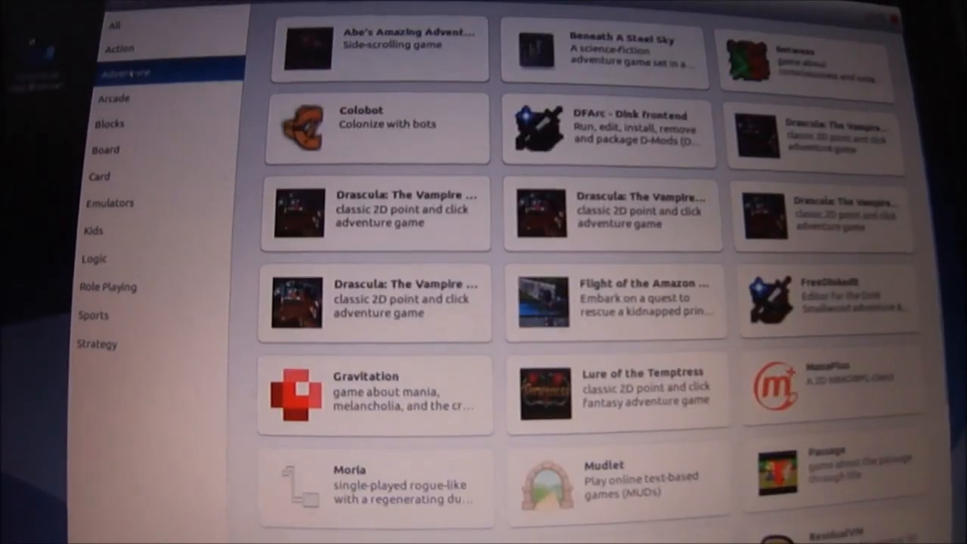
{"action": "left_click", "coordinate": [106, 152]}
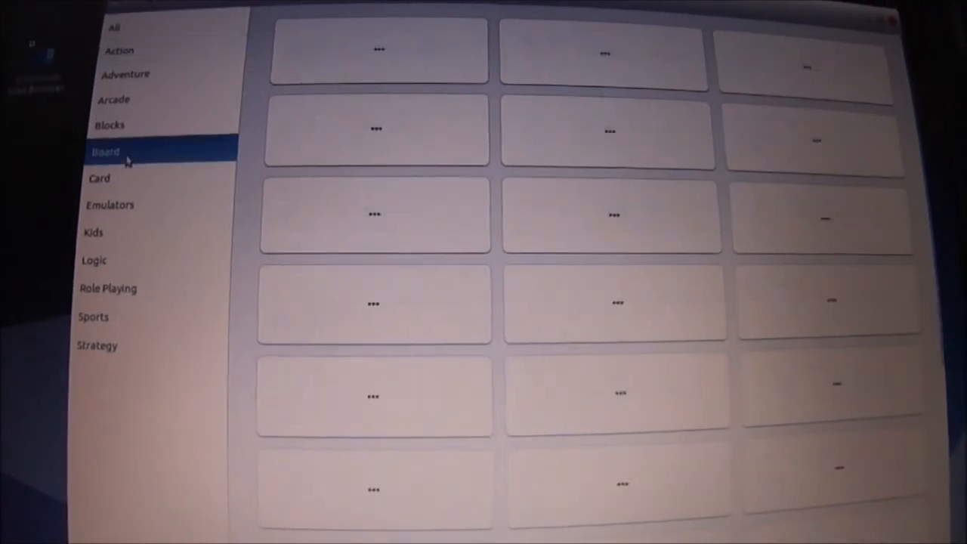